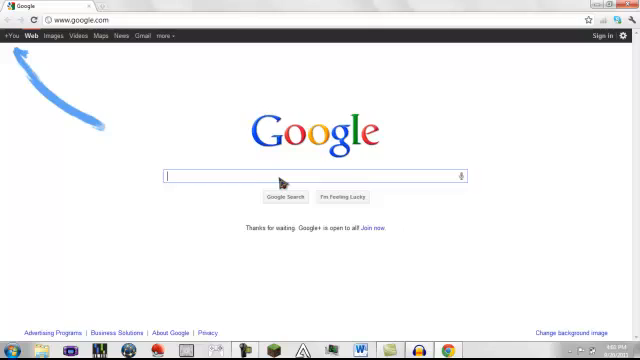
# - Search Google for 'Hamachi'
pyautogui.write('Hamachi')
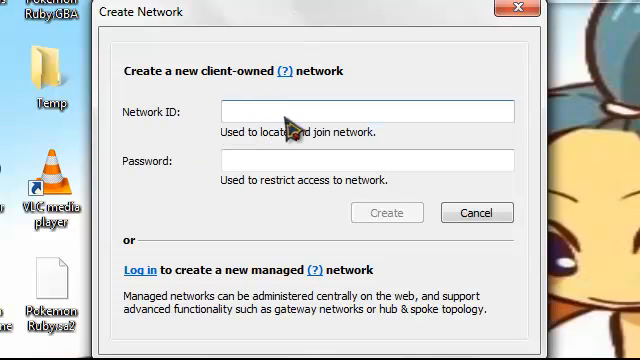
pyautogui.moveTo(352, 175)
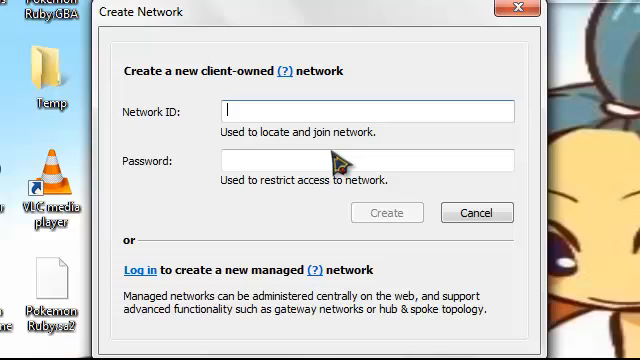
pyautogui.write('tper')
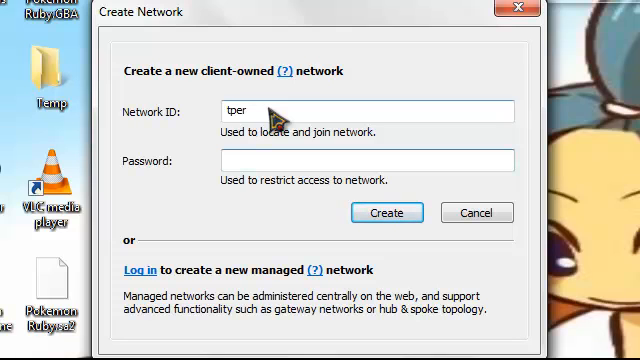
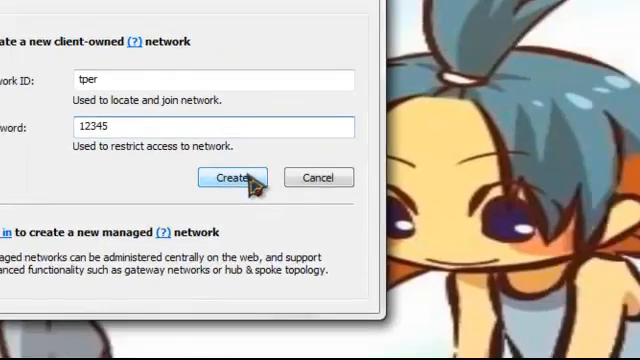
pyautogui.click(232, 177)
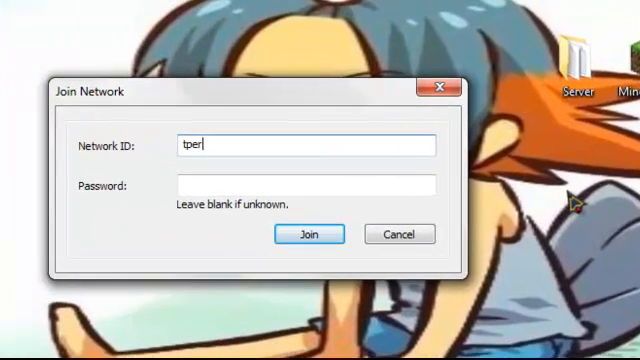
# - Join network 'tper' by entering its password and submitting
pyautogui.write('•••••')
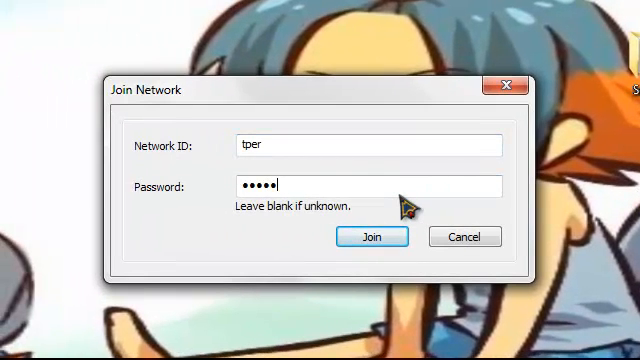
pyautogui.press('backspace')
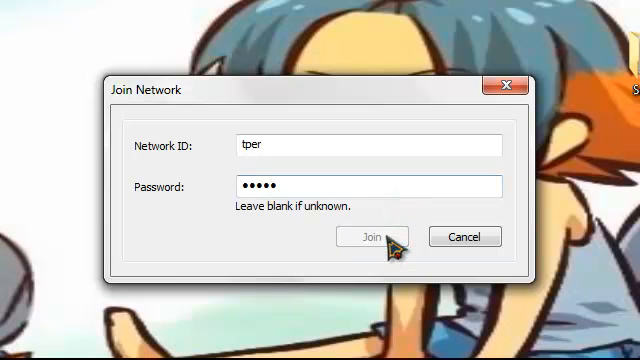
pyautogui.click(373, 236)
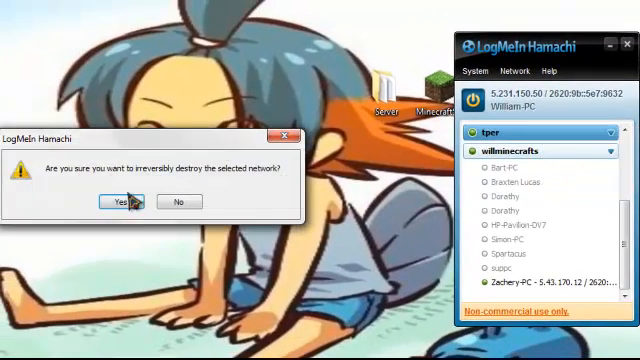
# - Confirm destroying the network, then copy the IPv4 address 5.231.150.50
pyautogui.click(117, 201)
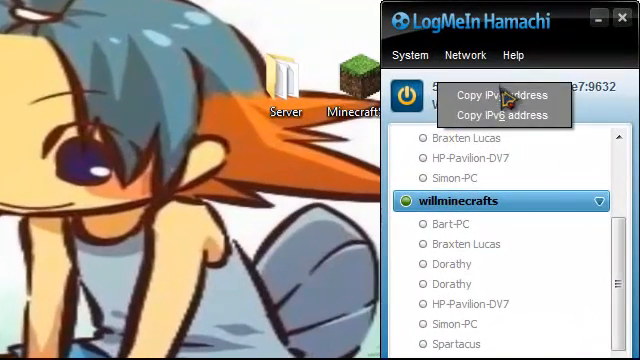
pyautogui.click(485, 94)
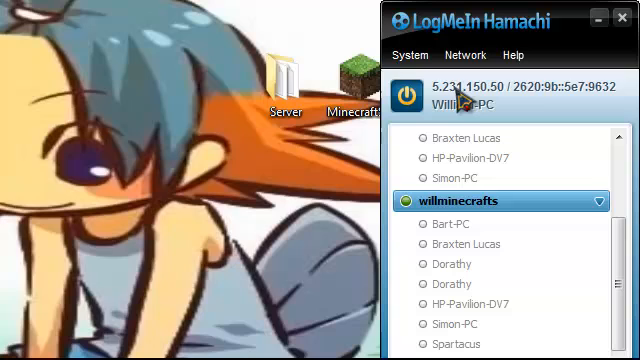
pyautogui.moveTo(545, 110)
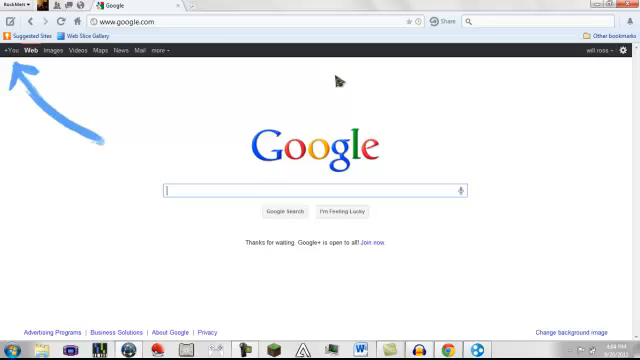
# - Search for MinecraftSP and open the MinecraftSP.exe MediaFire download result
pyautogui.write('Minecraftsp')
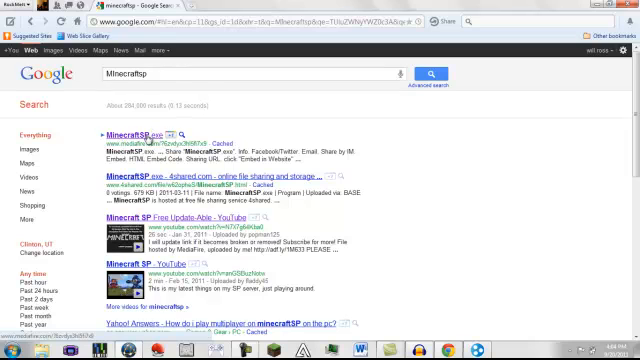
pyautogui.click(124, 135)
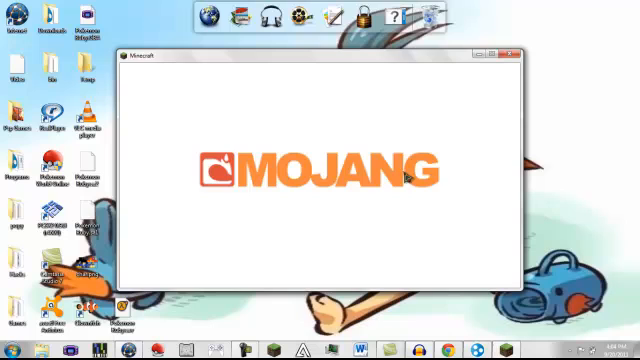
pyautogui.moveTo(475, 170)
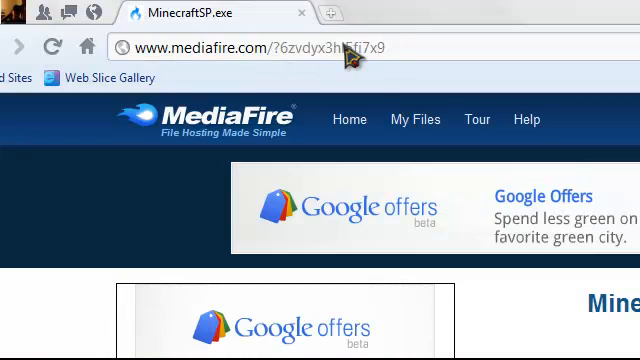
# - Go to minecraft.net in the address bar
pyautogui.write('MInecraft.net')
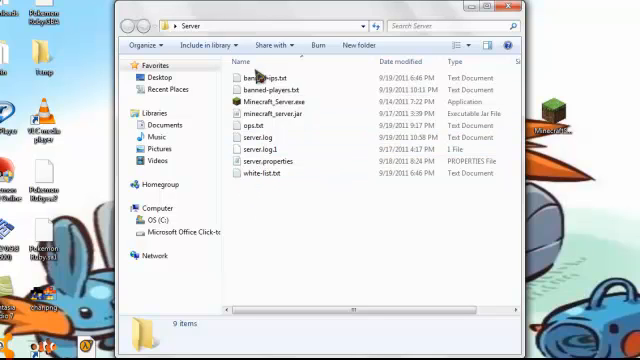
# - Select a server file in the desktop Server folder
pyautogui.click(280, 101)
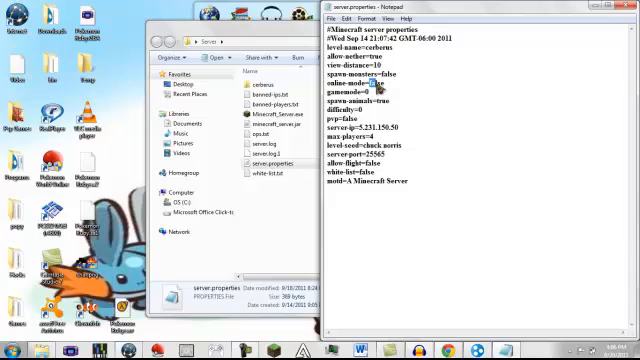
# - Change online-mode from true to false in server.properties
pyautogui.doubleClick(355, 72)
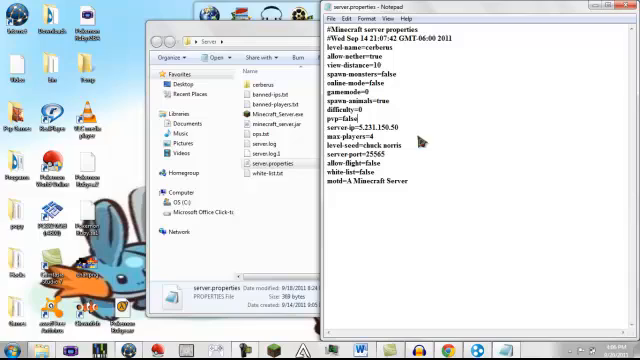
pyautogui.moveTo(408, 143)
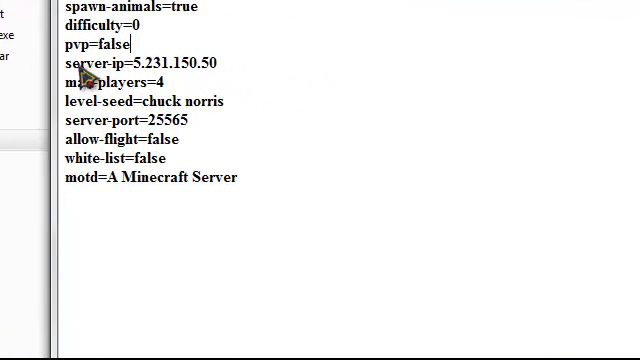
pyautogui.doubleClick(85, 63)
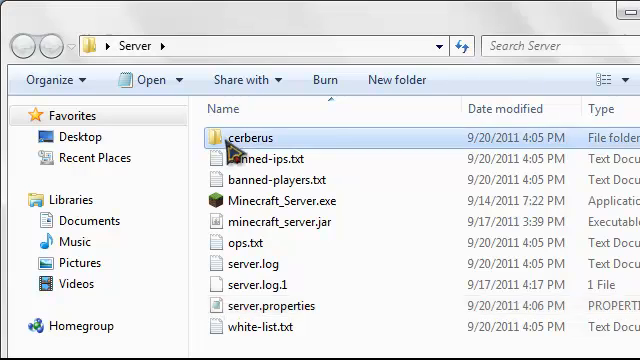
# - Inspect the cerberus world folder, return to Server, and launch Minecraft_Server.exe
pyautogui.doubleClick(251, 137)
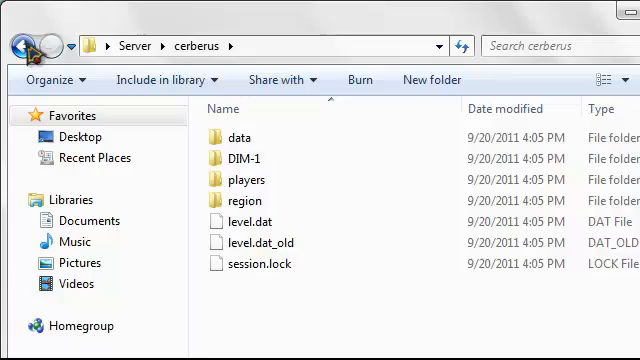
pyautogui.click(20, 45)
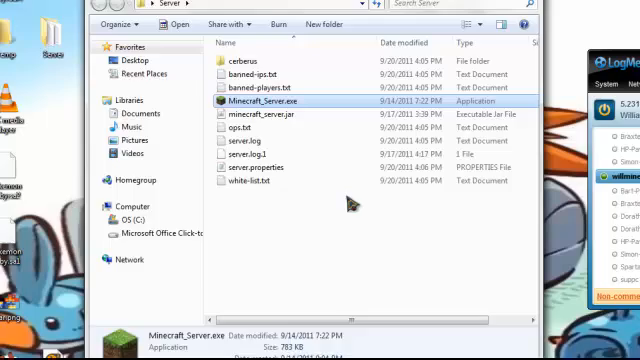
pyautogui.doubleClick(265, 101)
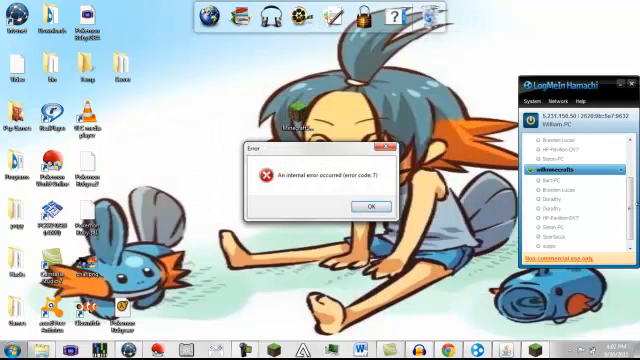
# - Dismiss the error code 7 dialog and click Enter Game in the launcher
pyautogui.click(368, 206)
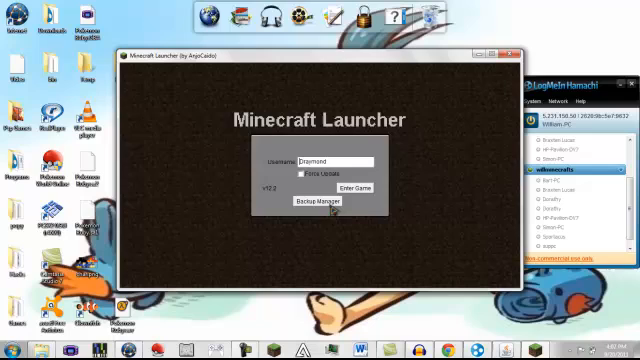
pyautogui.click(347, 187)
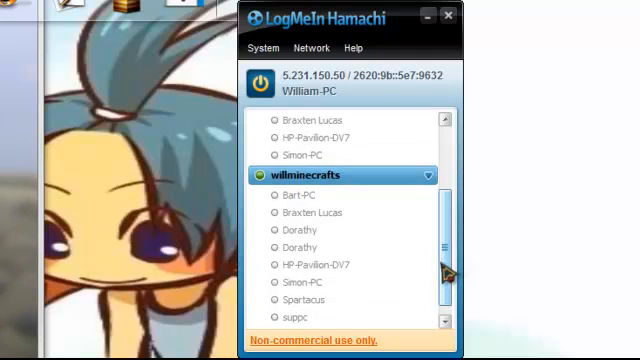
pyautogui.scroll(-3)
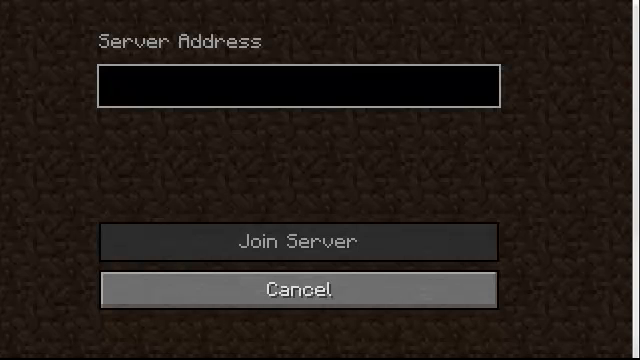
pyautogui.moveTo(338, 103)
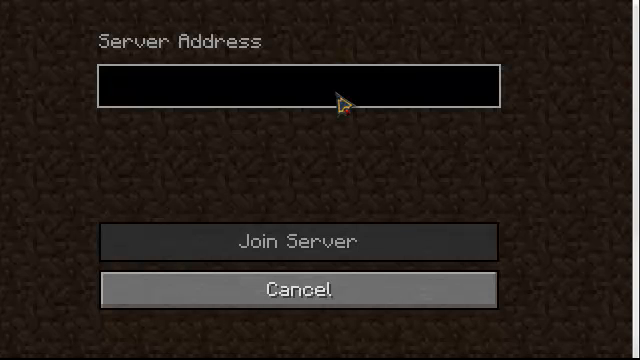
# - Save a multiplayer server entry at Hamachi address 5.231.150.50 and join it
pyautogui.write('5')
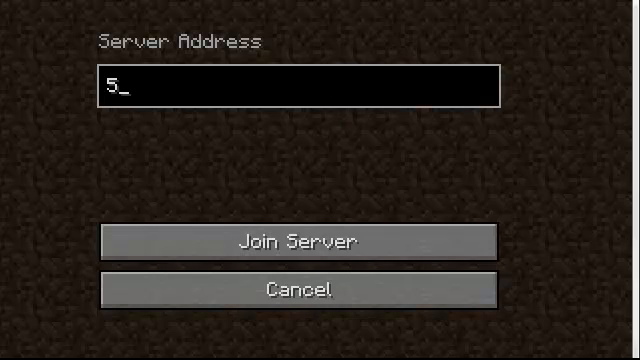
pyautogui.write('.231.150/')
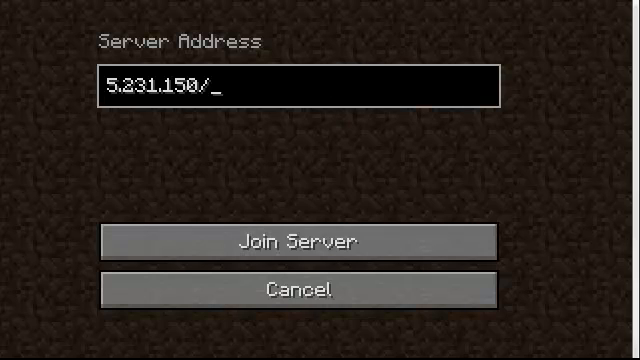
pyautogui.press('Backspace')
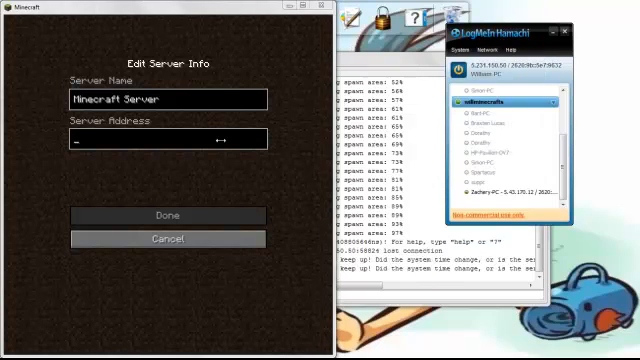
pyautogui.click(167, 215)
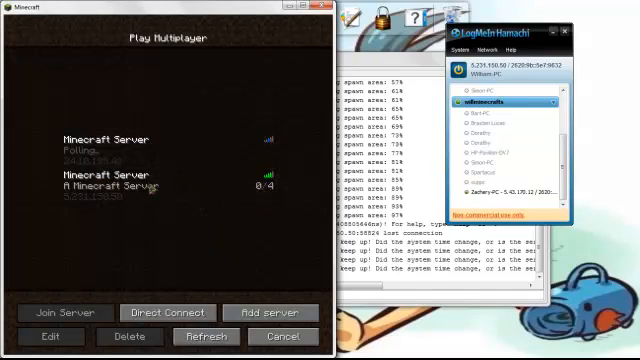
pyautogui.click(64, 313)
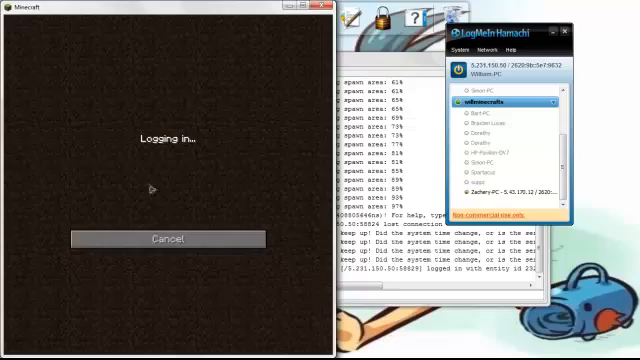